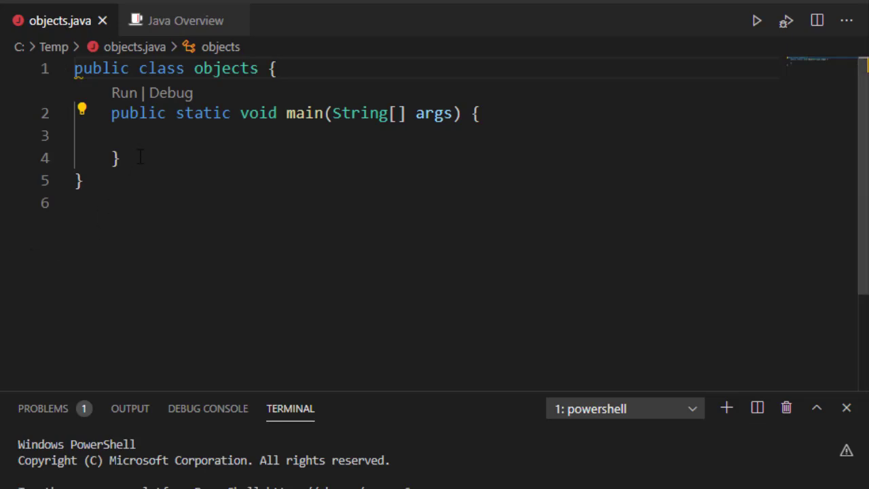
- Declare a public static void foo() method below main in the objects class
key("Enter")
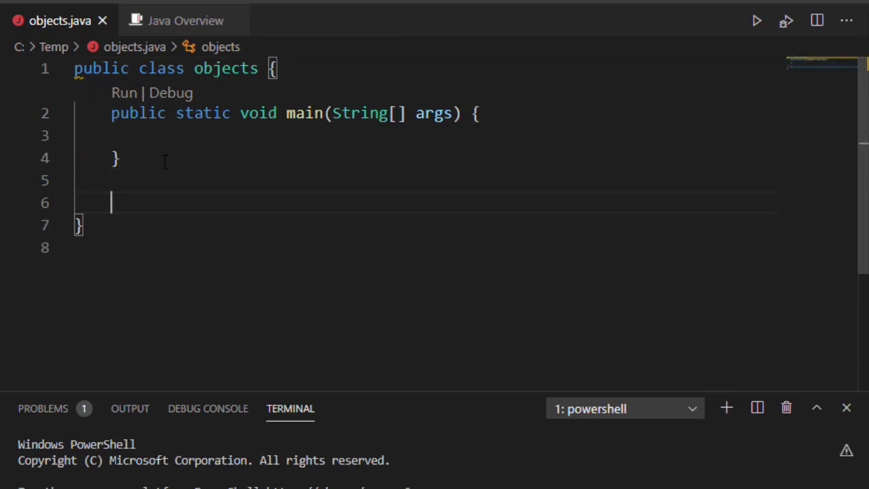
type("public")
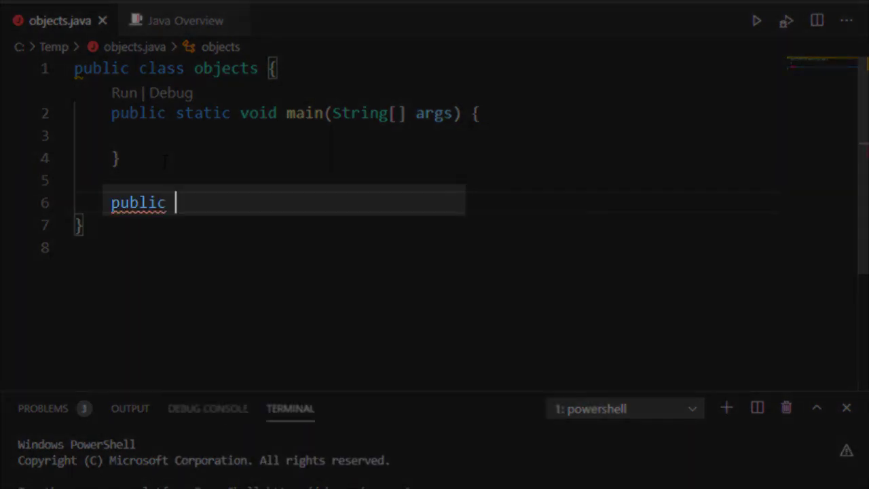
type("static")
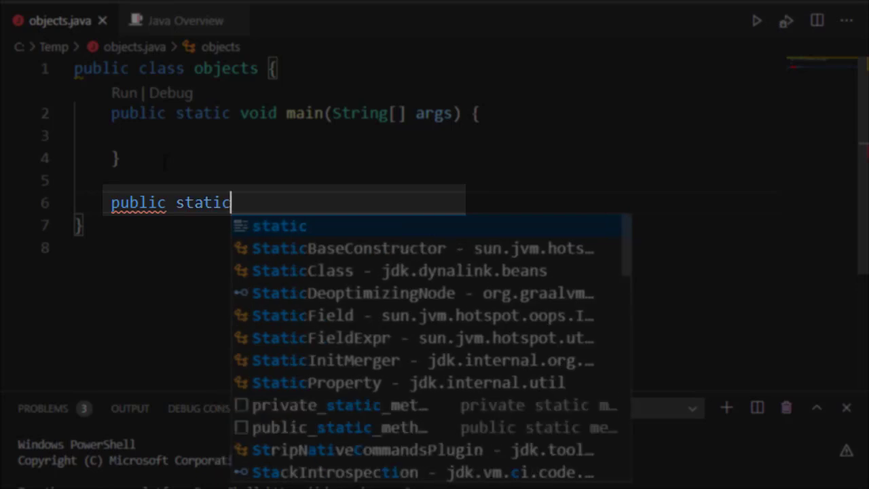
key("Escape")
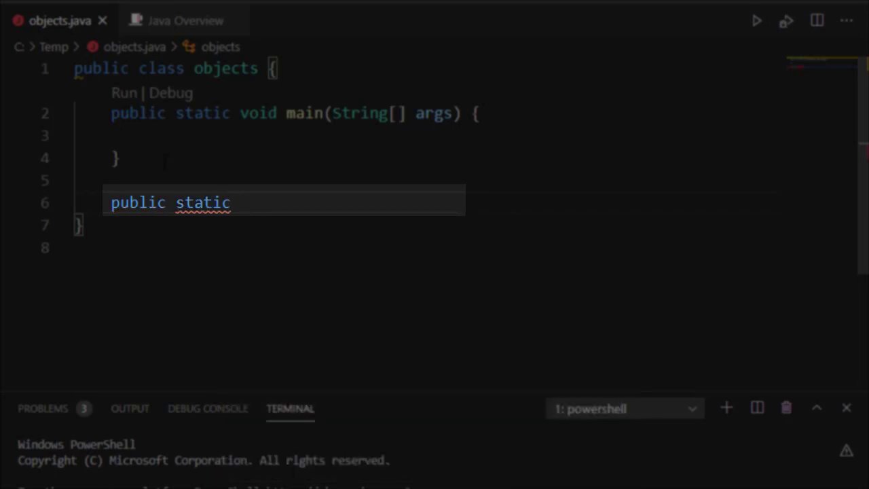
type("void")
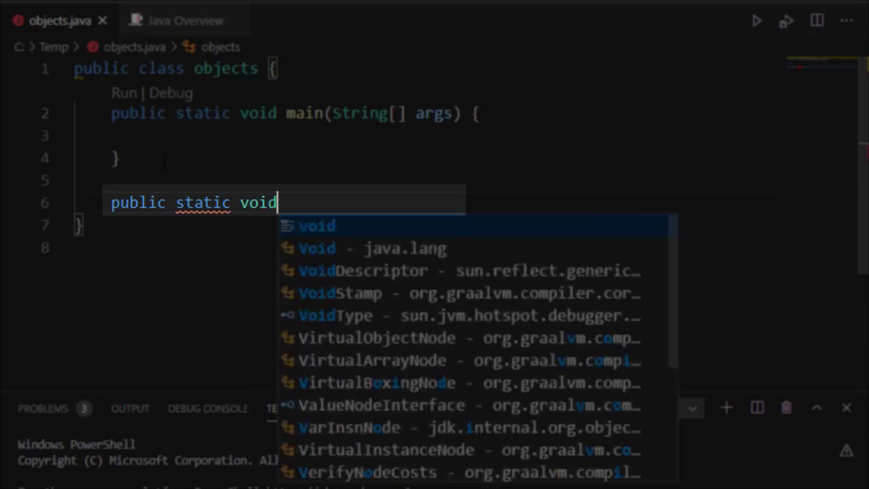
type("foo")
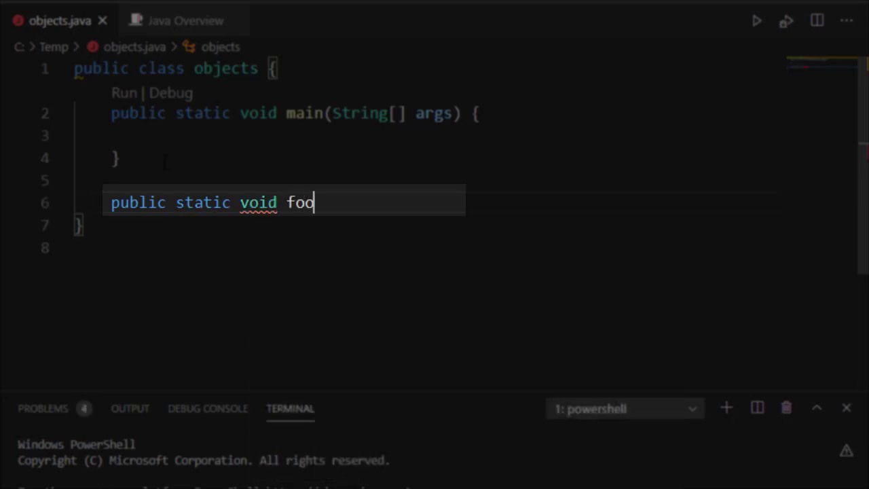
type("() {")
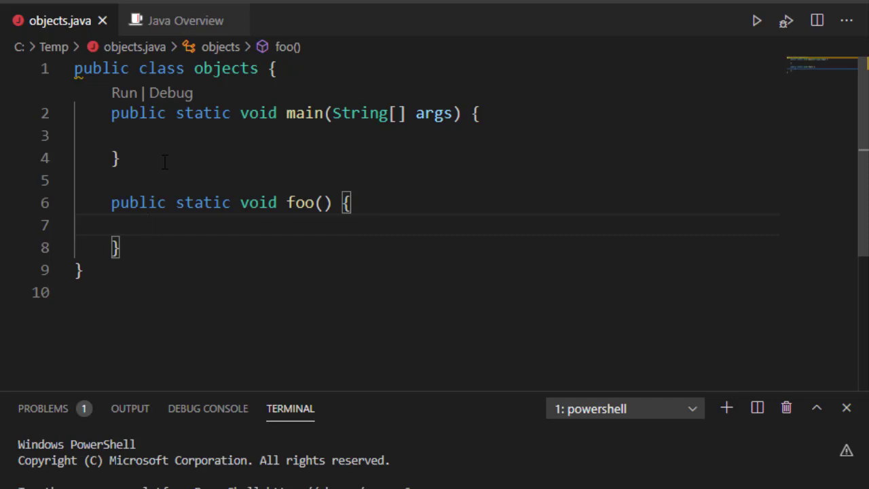
- Make foo() print "Inside foo!" with System.out.println
type("System.out.")
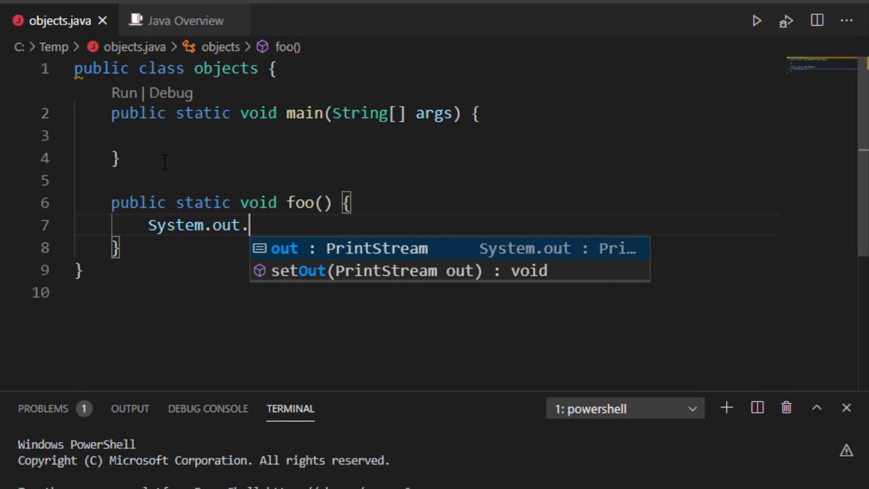
type("println(\"x\");")
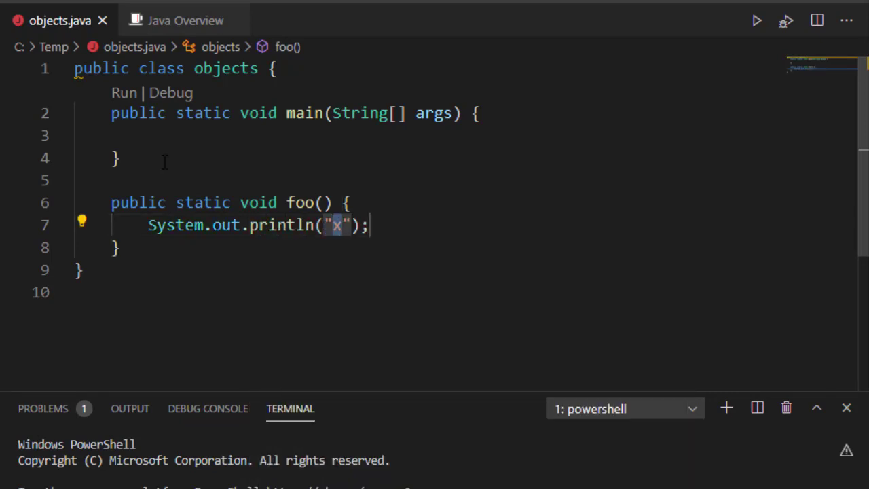
type("Inside f")
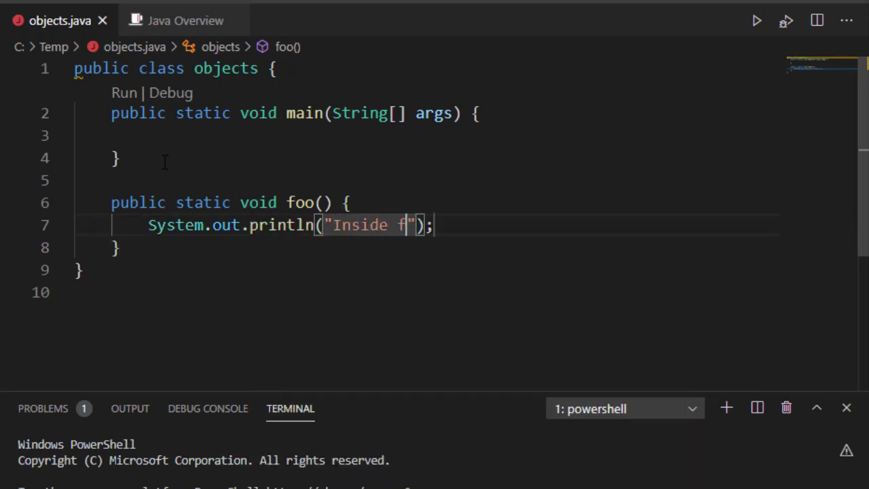
type("oo!")
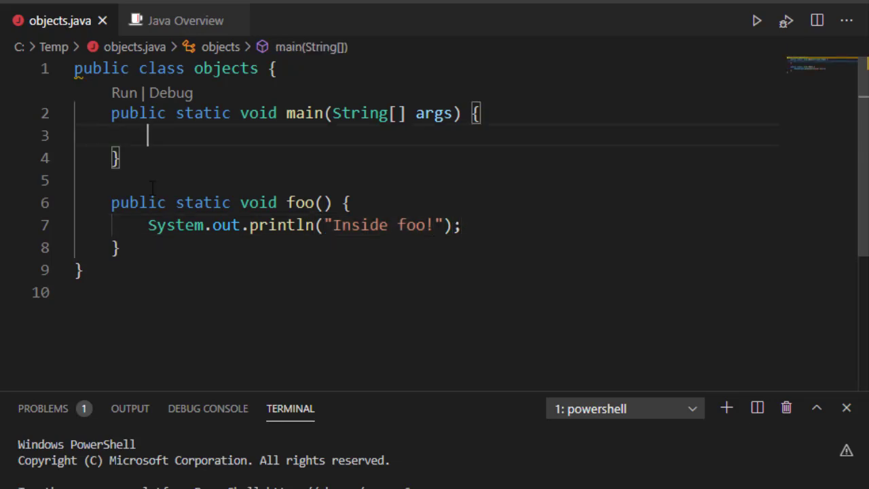
- Add a foo(); call inside the main method
type("fo")
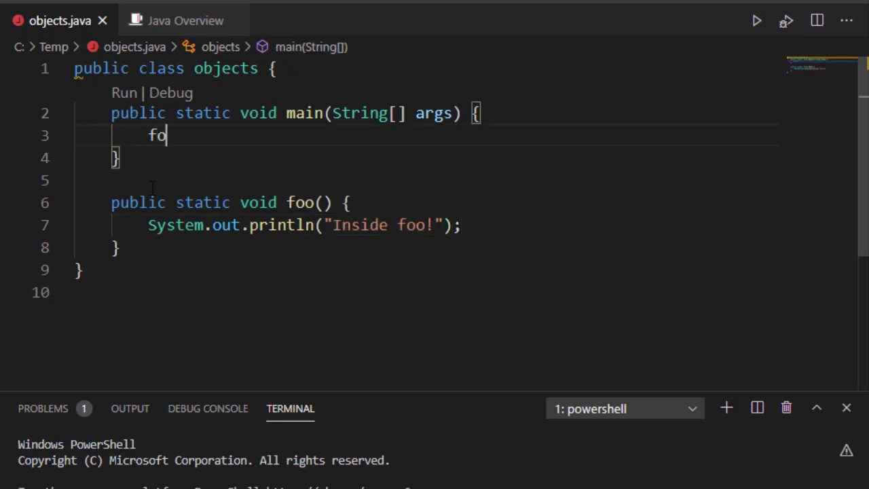
type("o();")
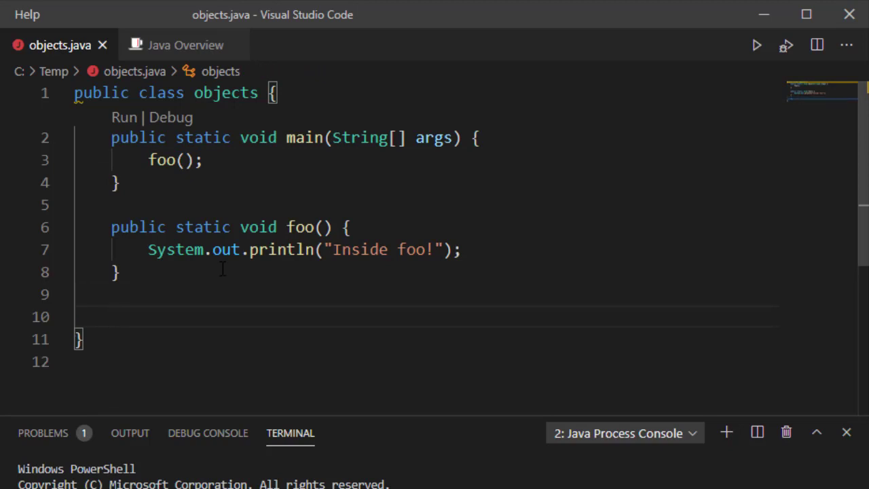
- Declare a public static int bar() method in the objects class
type("public")
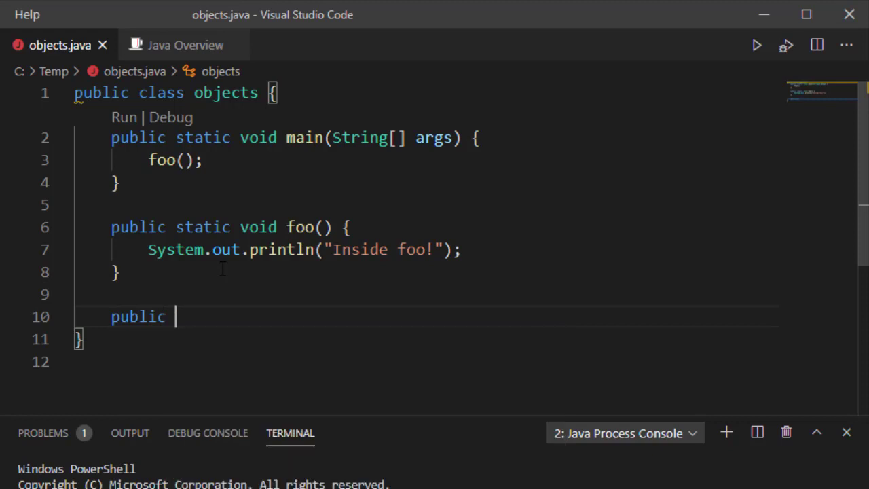
type("static")
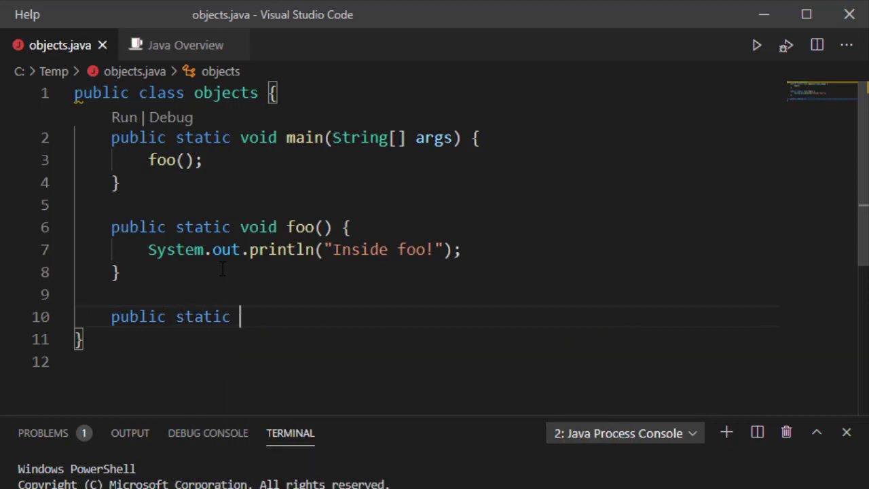
type("int")
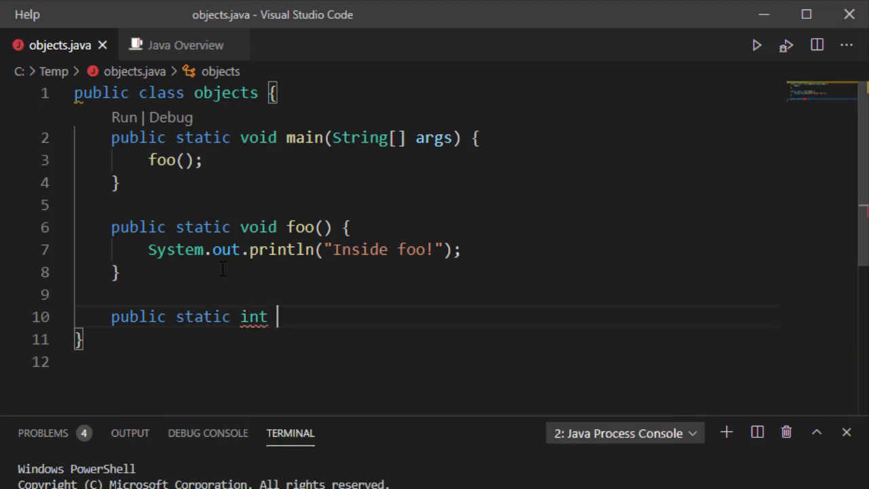
type("bar")
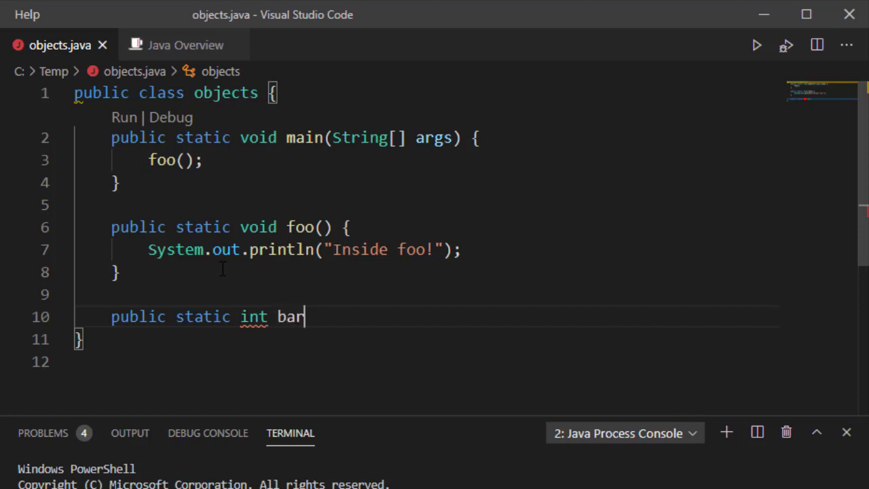
type("()")
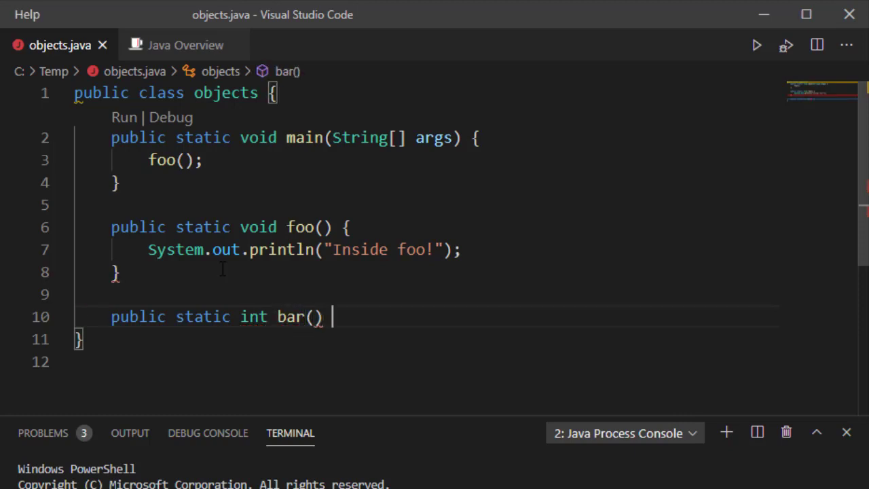
type("{")
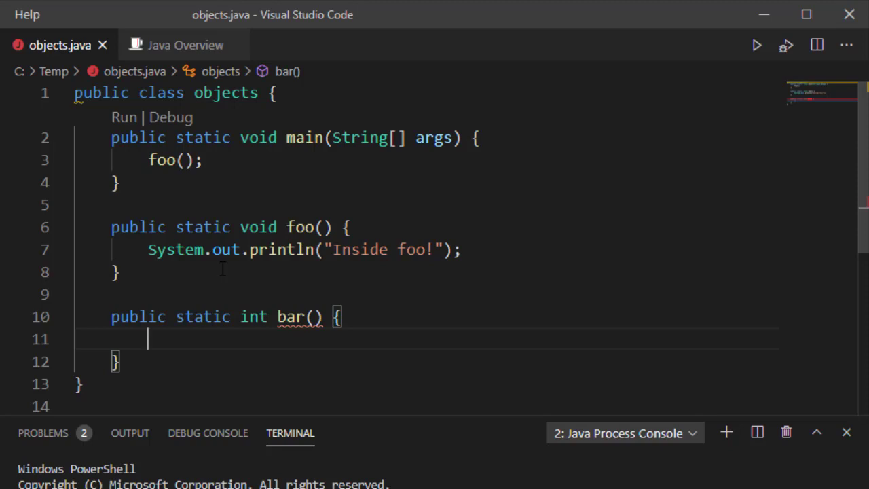
- Make bar() print "Inside bar!" and add a bar(); call in main after foo();
type("s")
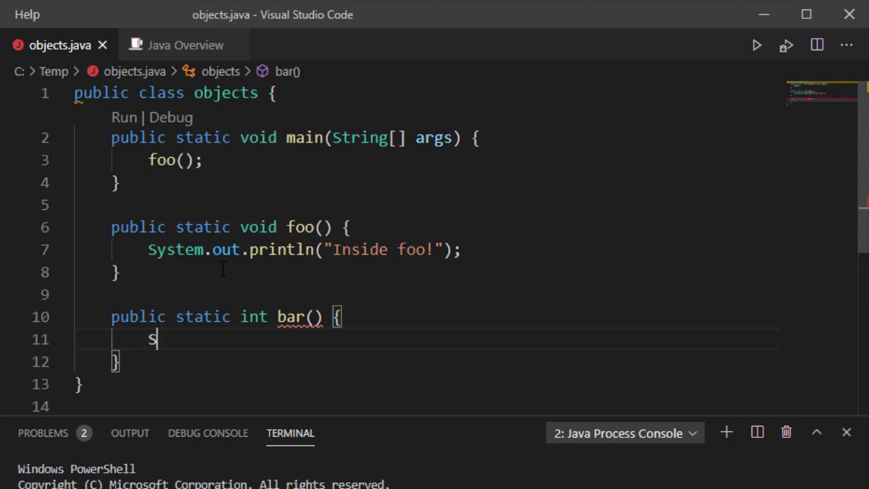
type("ystem.out")
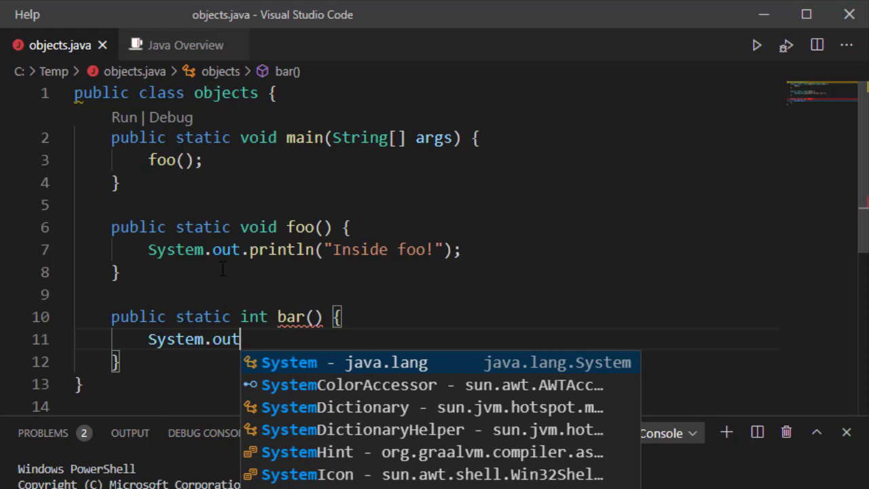
type(".println(")
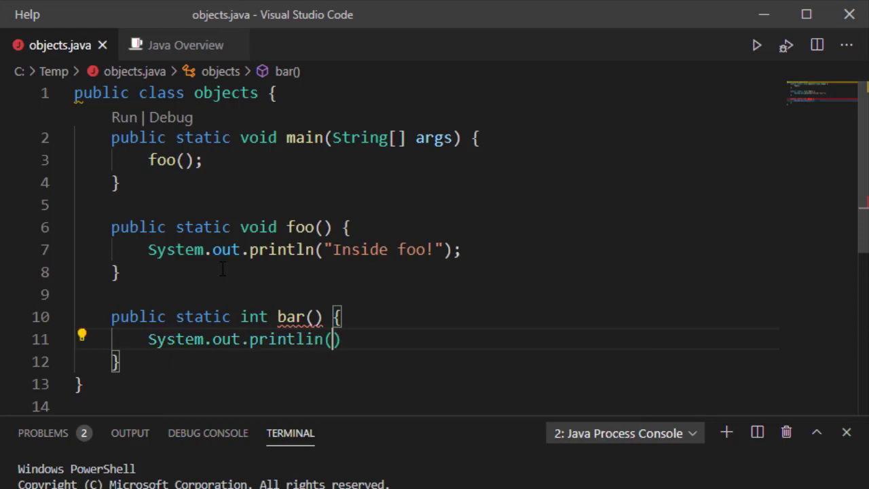
key("Backspace")
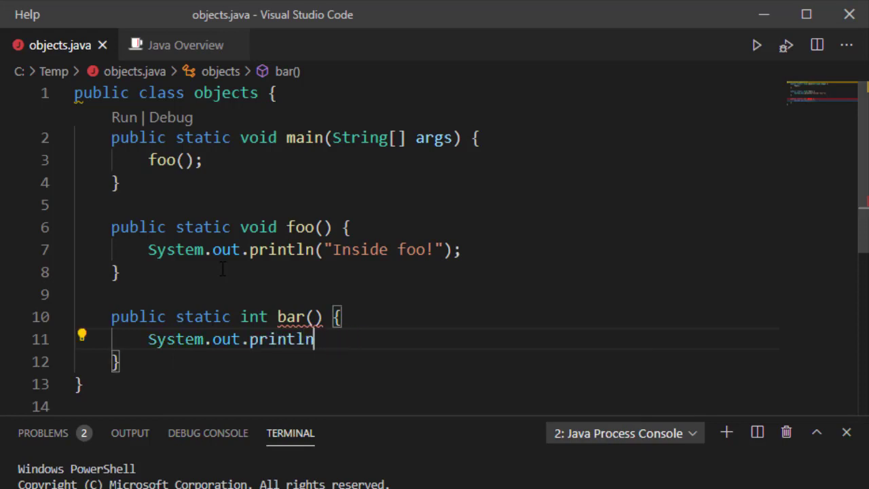
type("()")
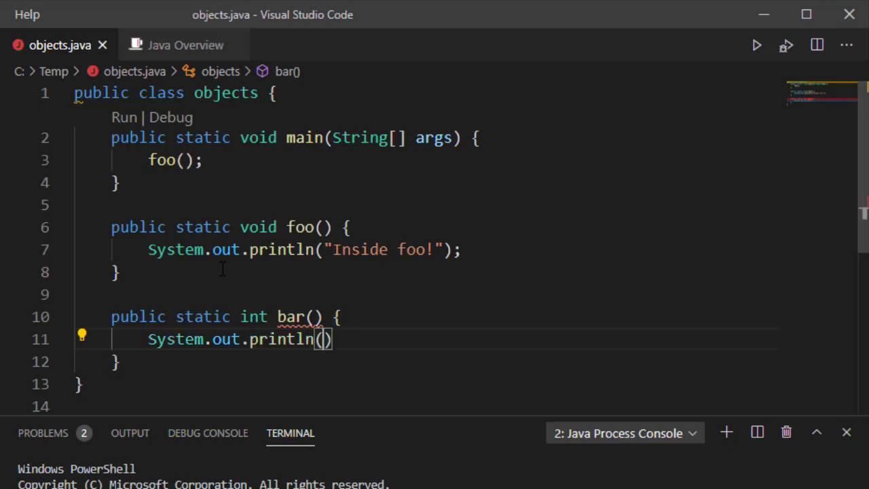
type("\"Ins\"")
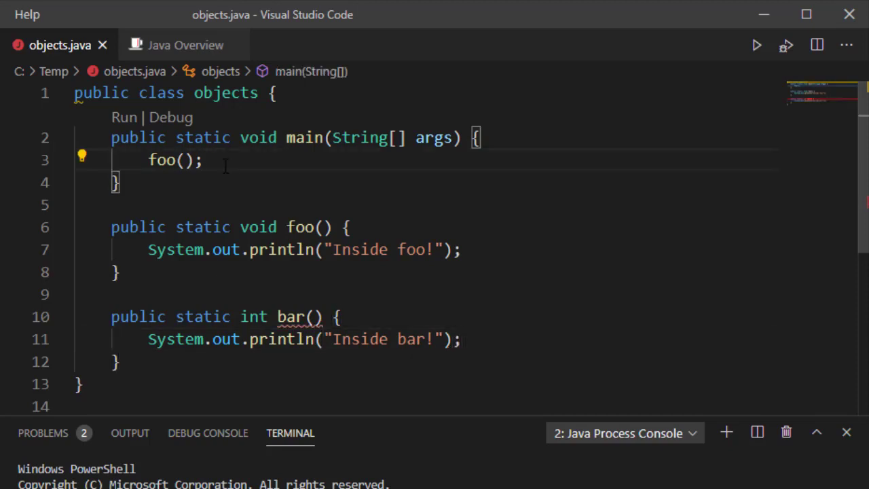
type("bar();")
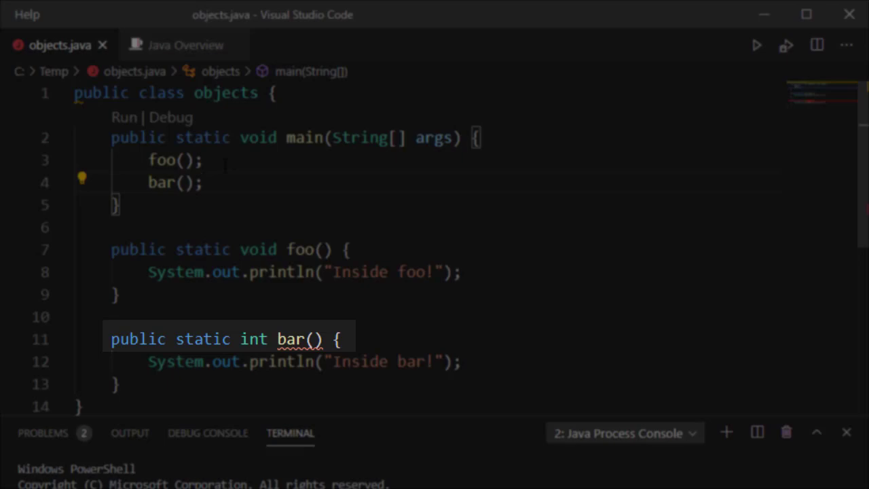
mouse_move(293, 339)
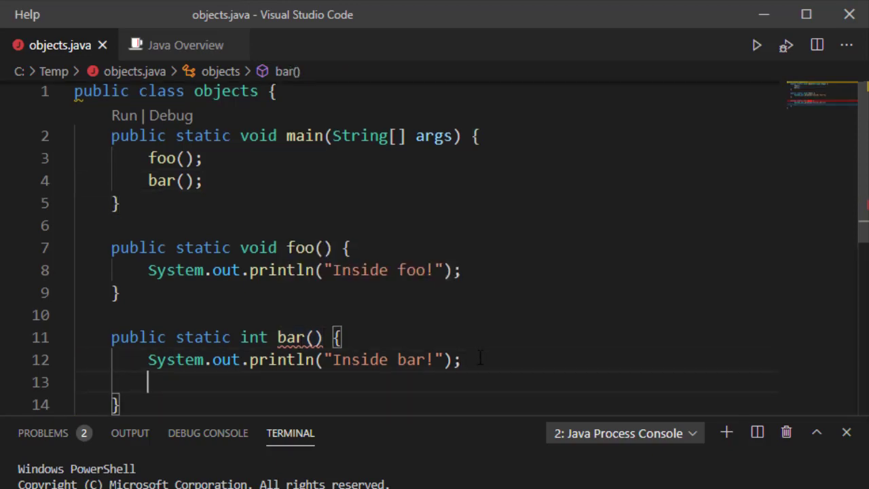
- Add return 1; to bar(), then remove bar() and its call so main calls only foo()
type("return 1;")
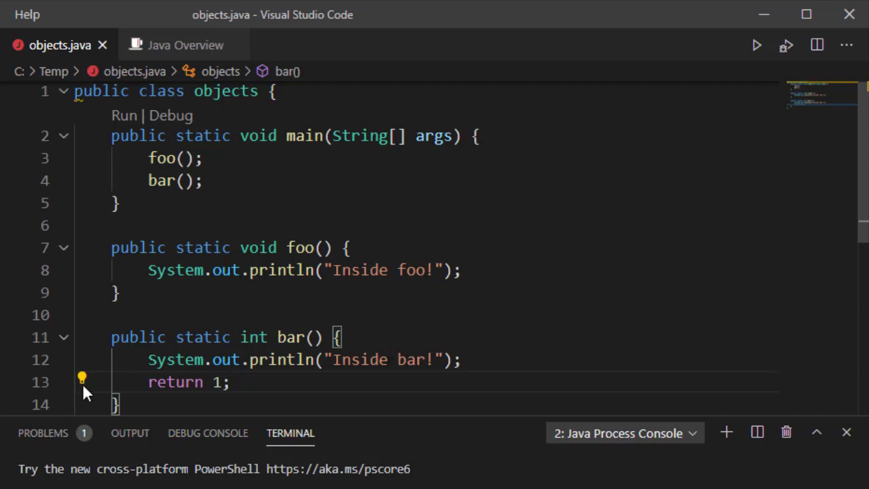
scroll("down", 3)
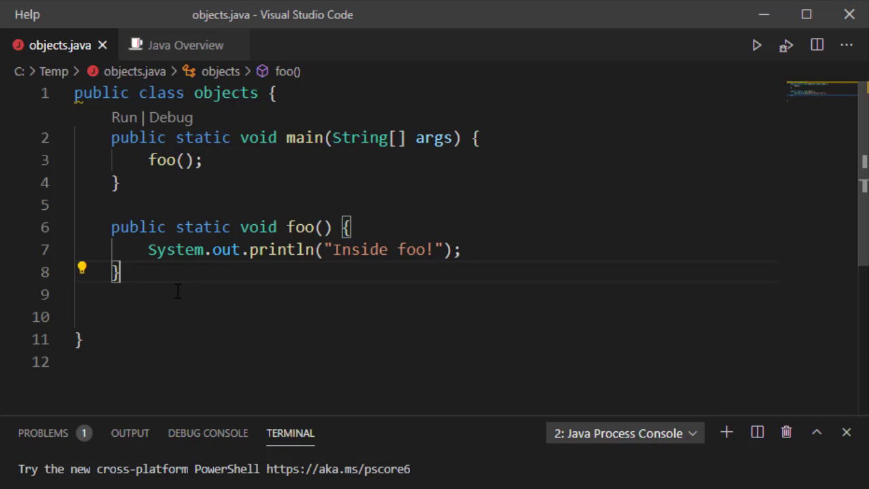
- Write an overloaded public static void foo(String arg) that prints arg with System.out.println
type("public static void foo()")
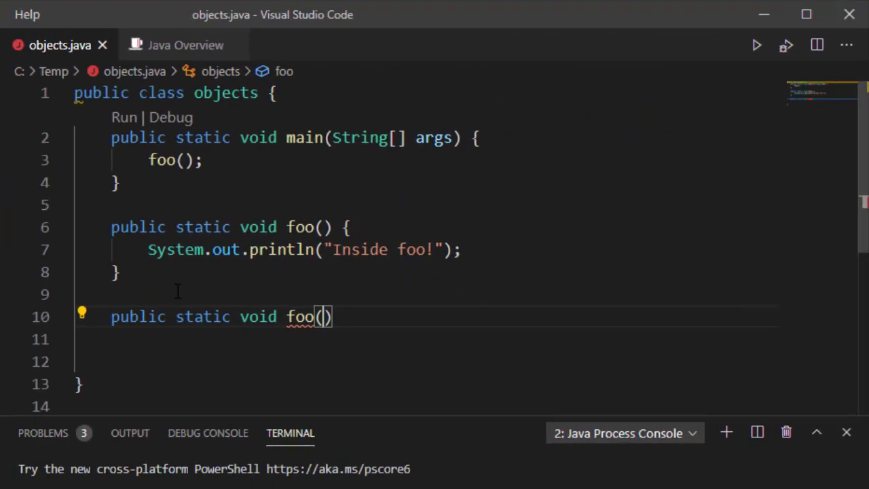
type("s")
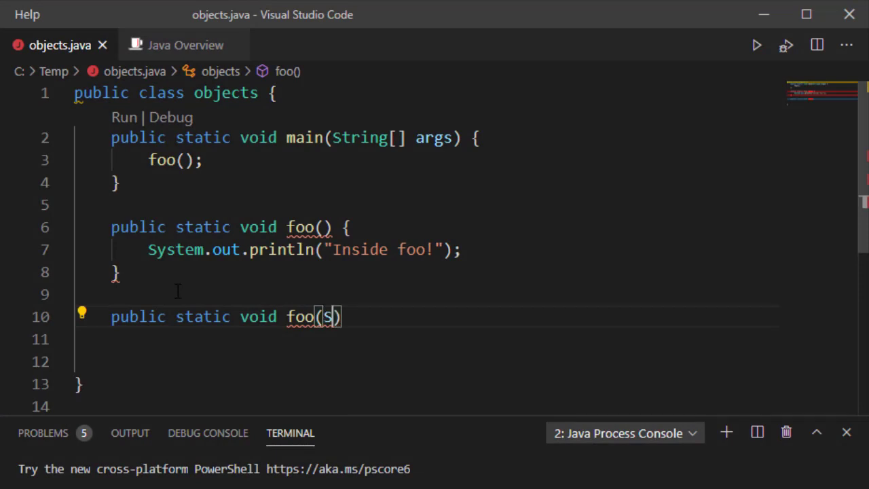
type("tring arg")
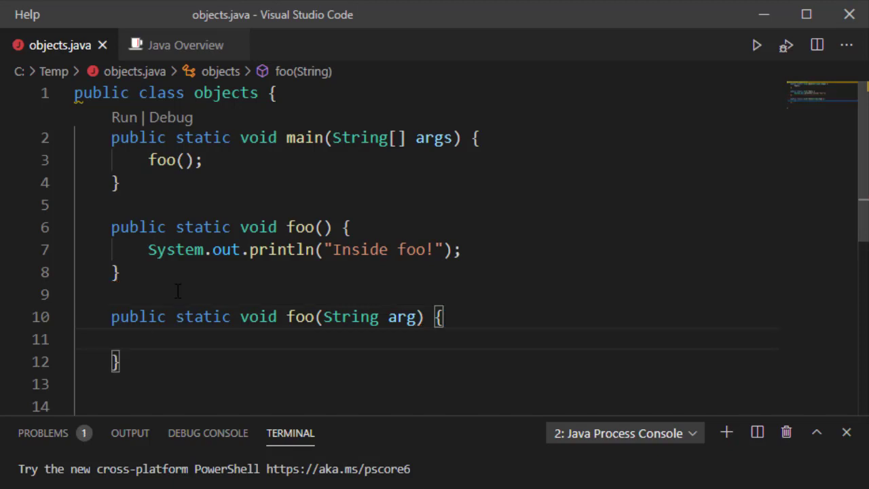
type("Syste")
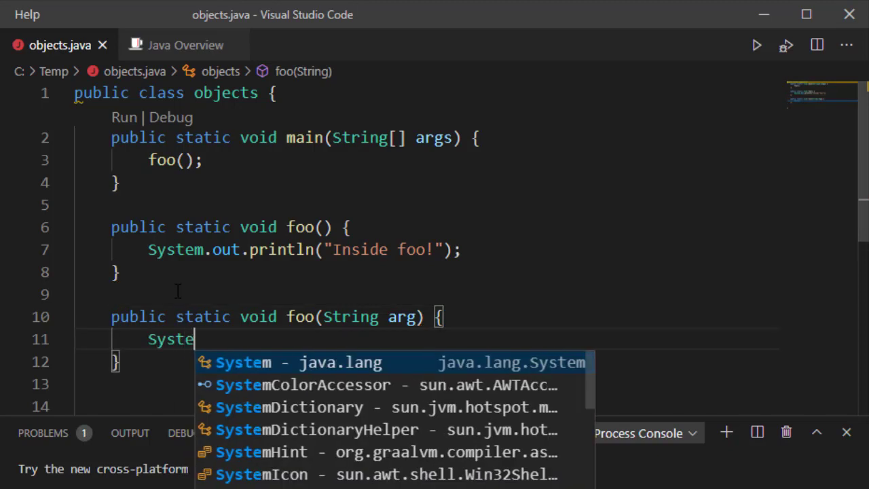
type("m.out.p")
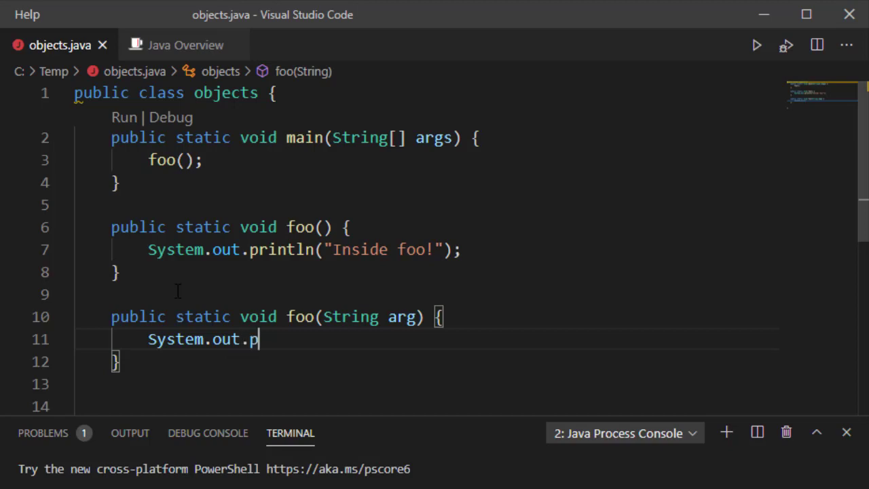
type("rintln(x);")
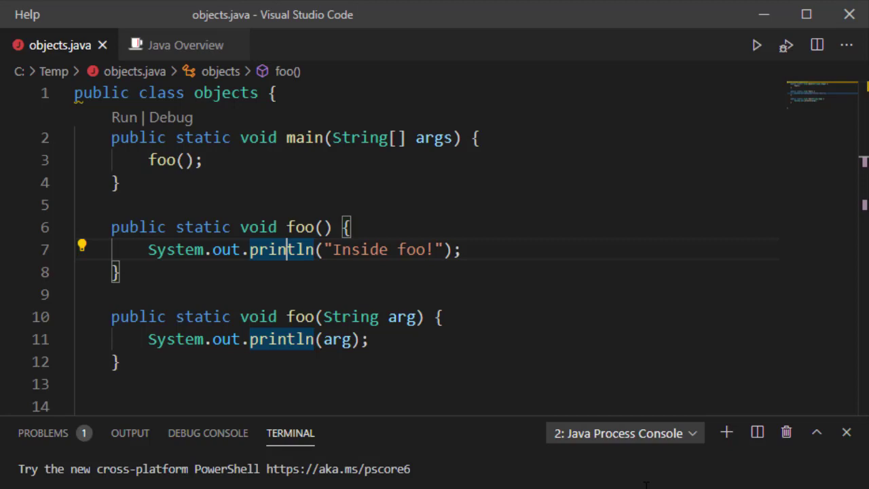
mouse_move(546, 234)
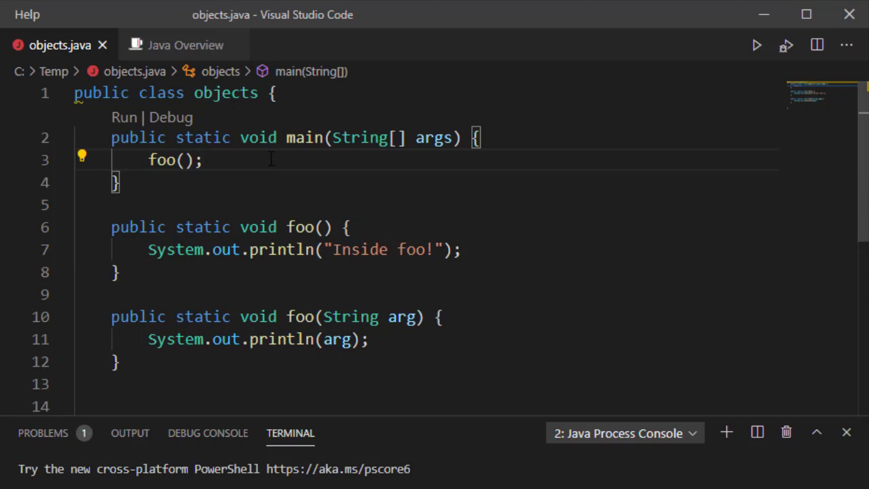
- Add a foo("Another test!"); call in main
type("foo(")
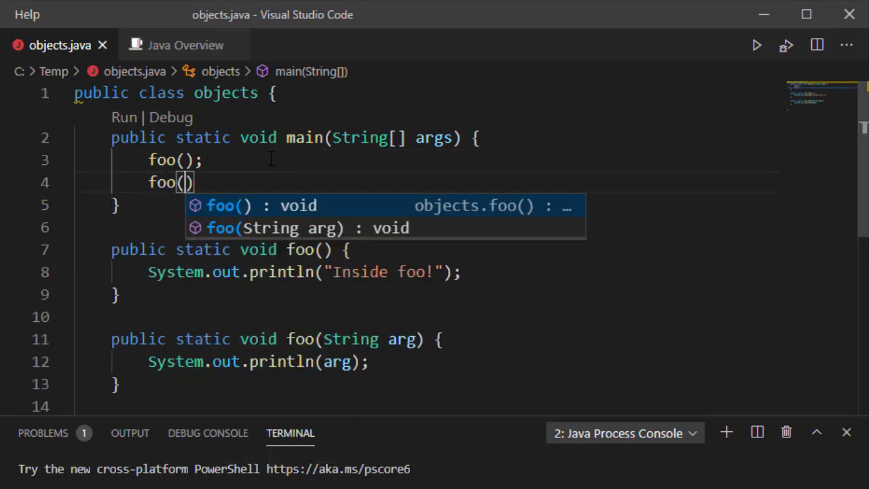
type("\"Another test\"")
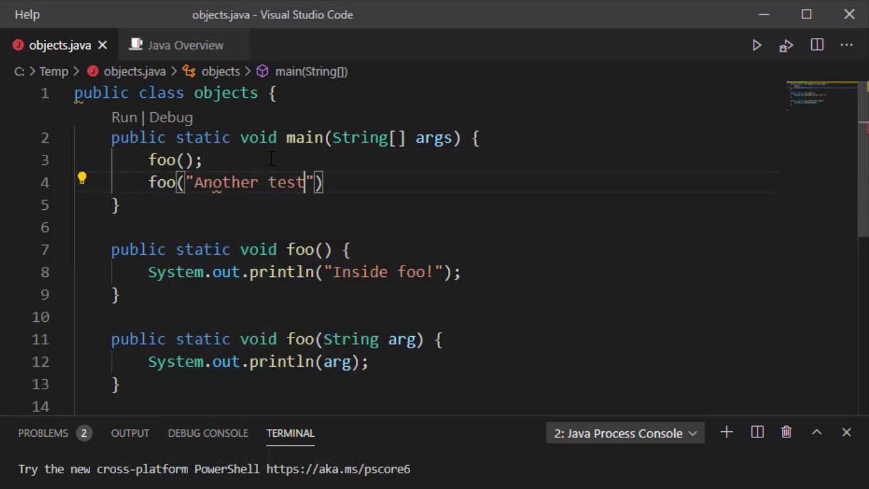
type("!")
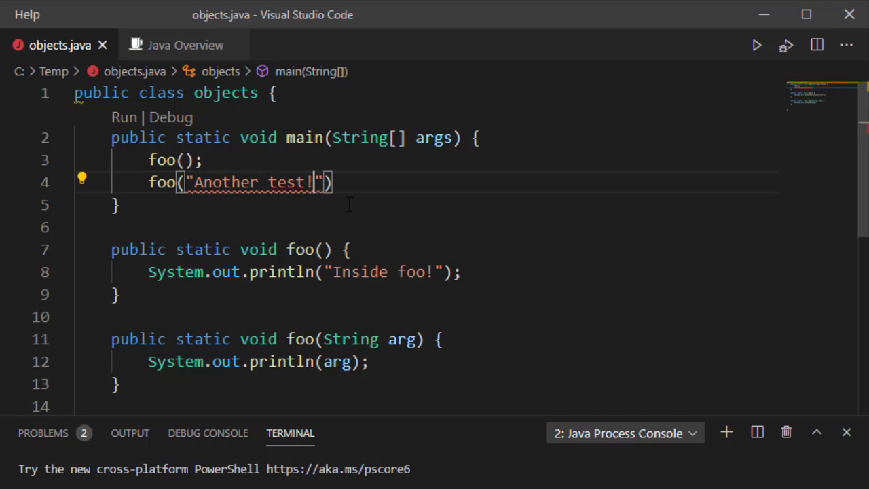
type(";")
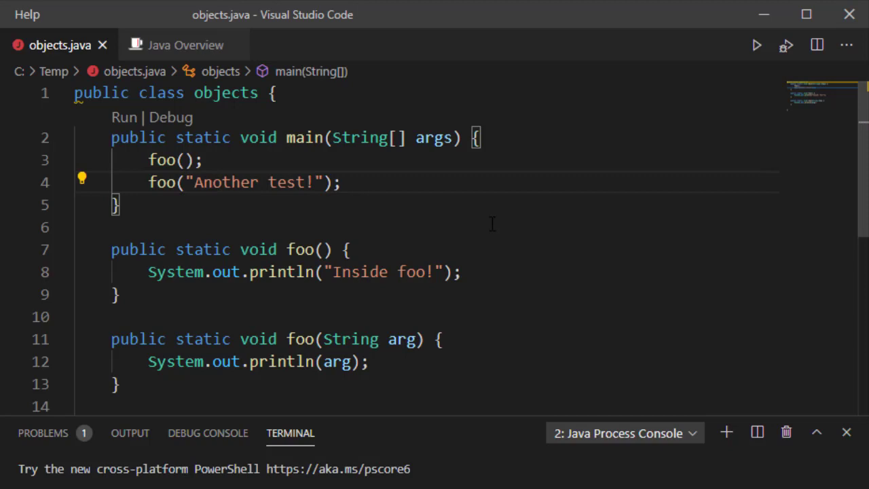
mouse_move(377, 358)
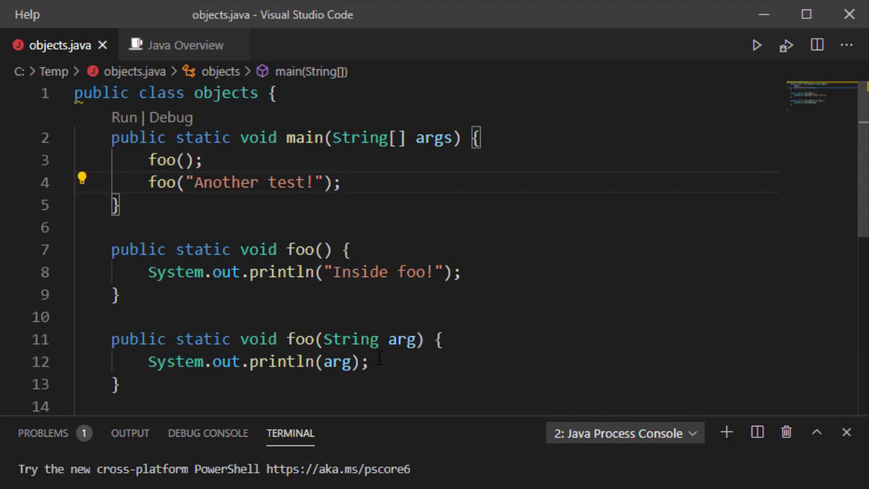
- Run the objects program so the terminal prints Inside foo! and Another test!
left_click(758, 46)
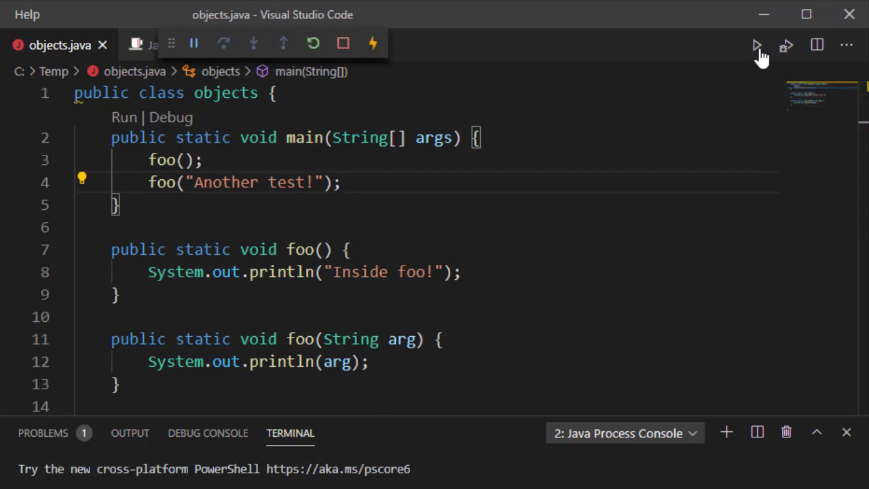
left_click(756, 46)
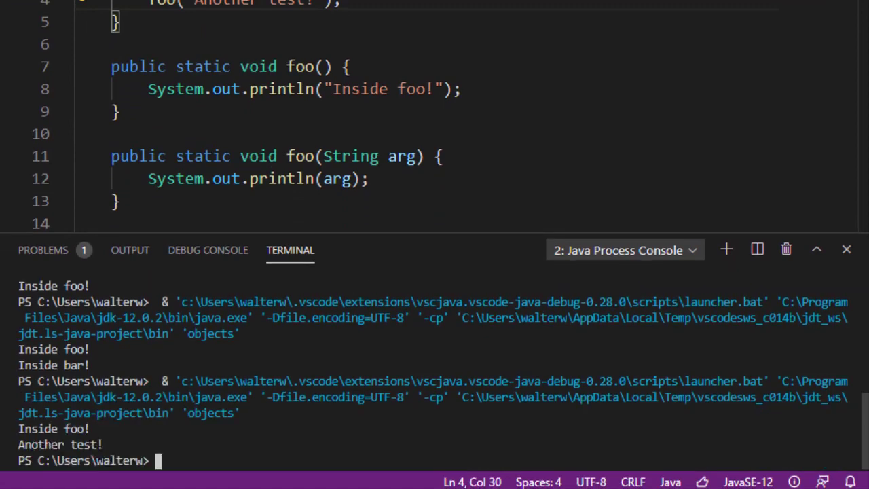